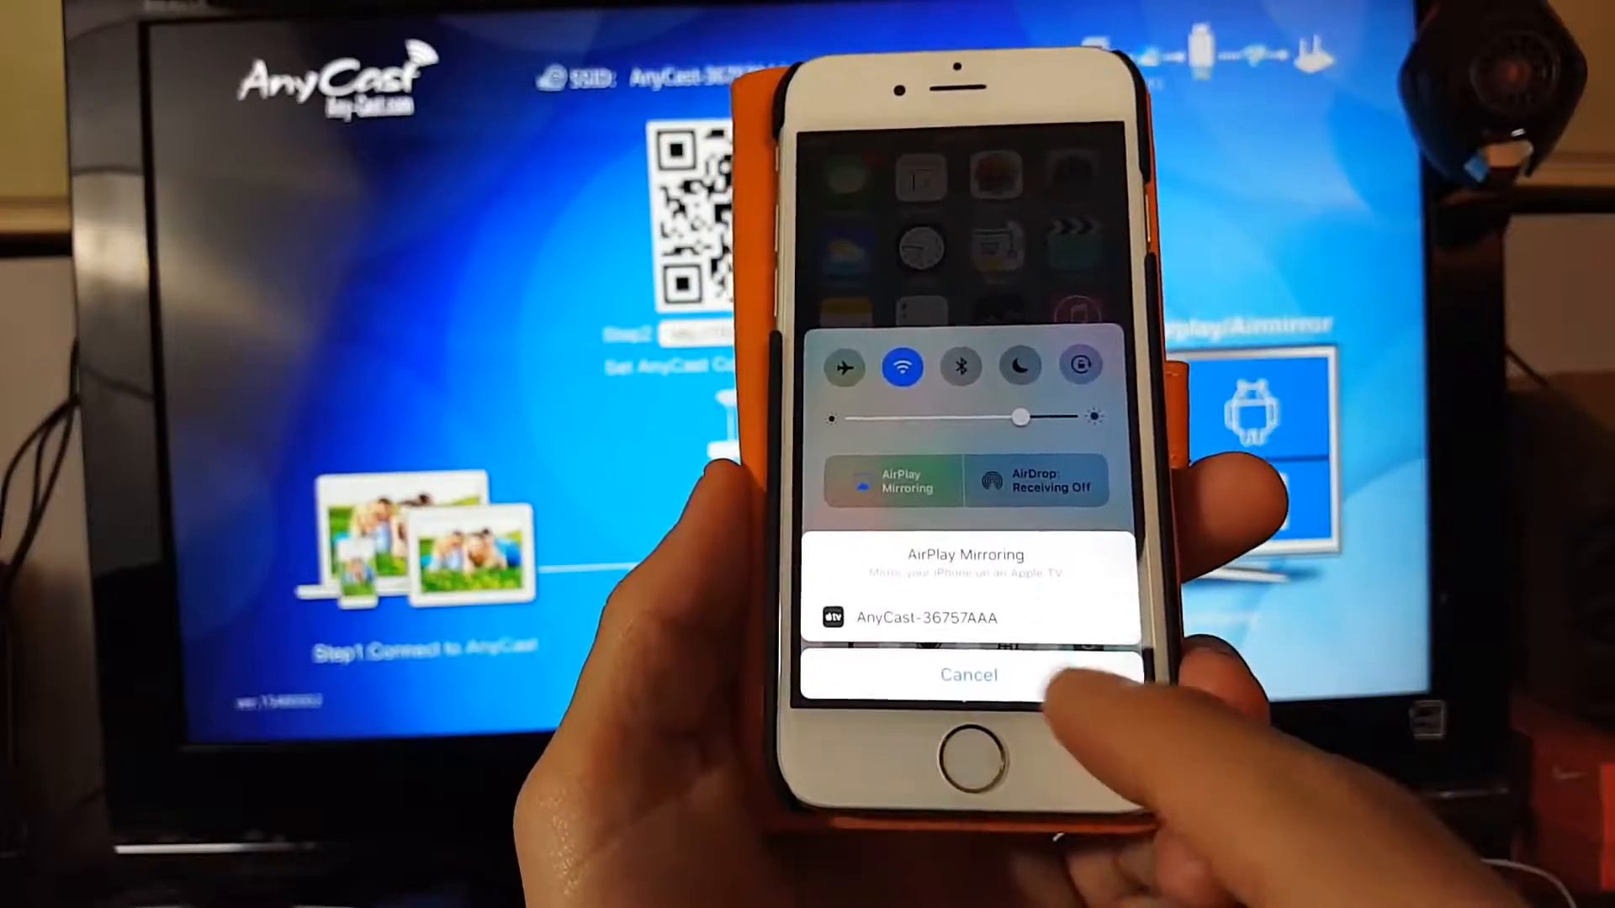
Close the AirPlay Mirroring sheet without selecting AnyCast-36757AAA.
click(968, 675)
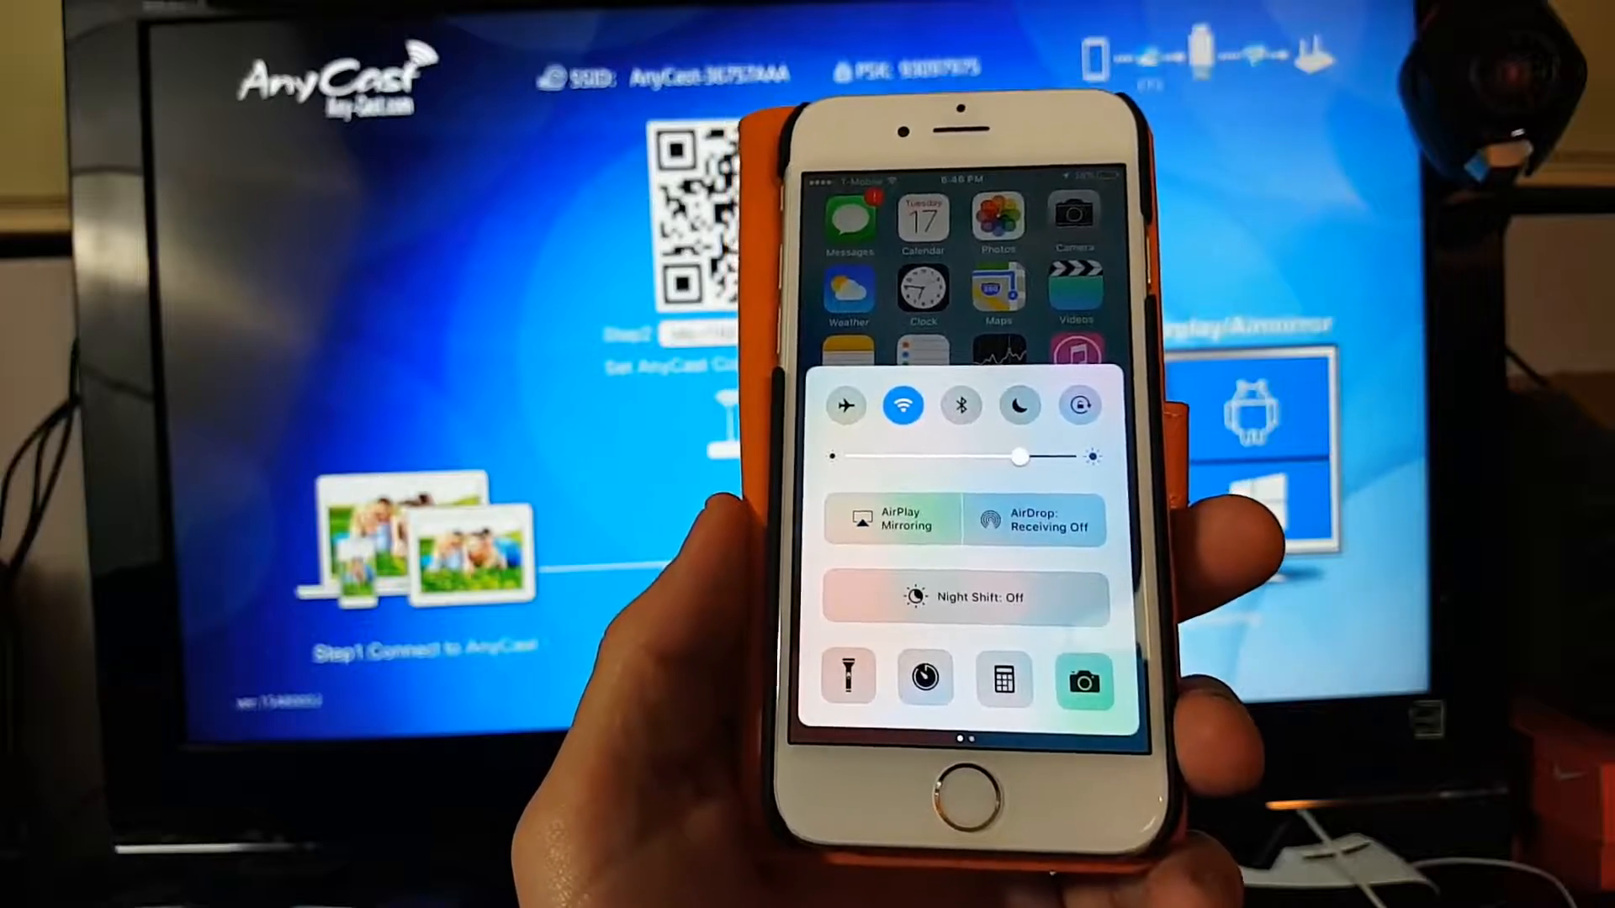
click(895, 518)
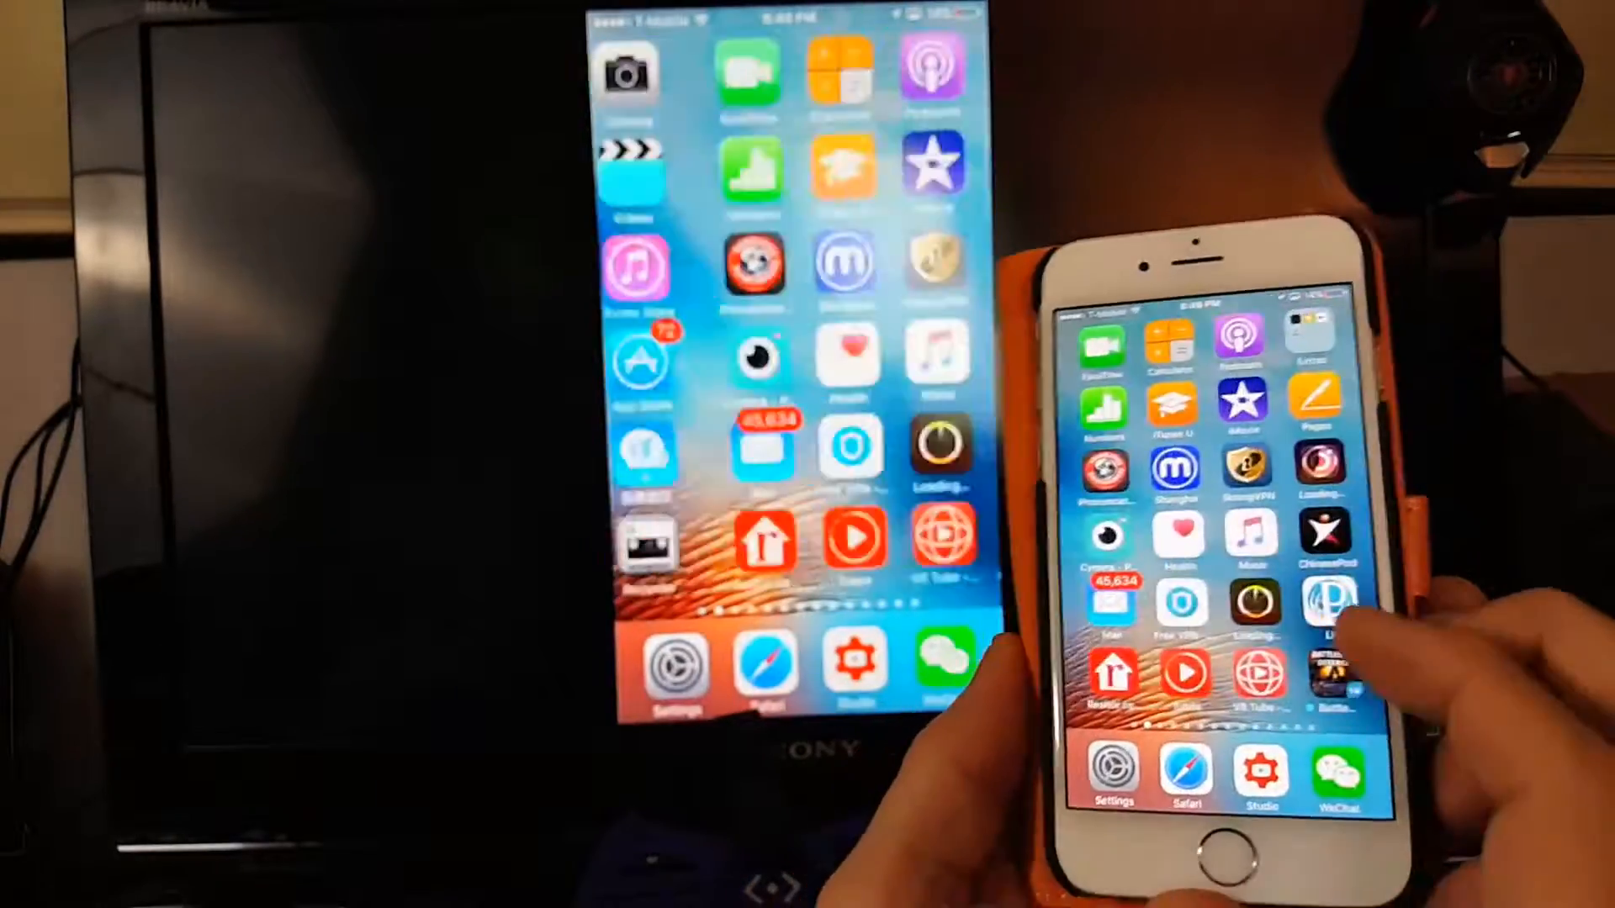
Swipe to another home screen page to confirm it mirrors live on the TV.
scroll(left, 3)
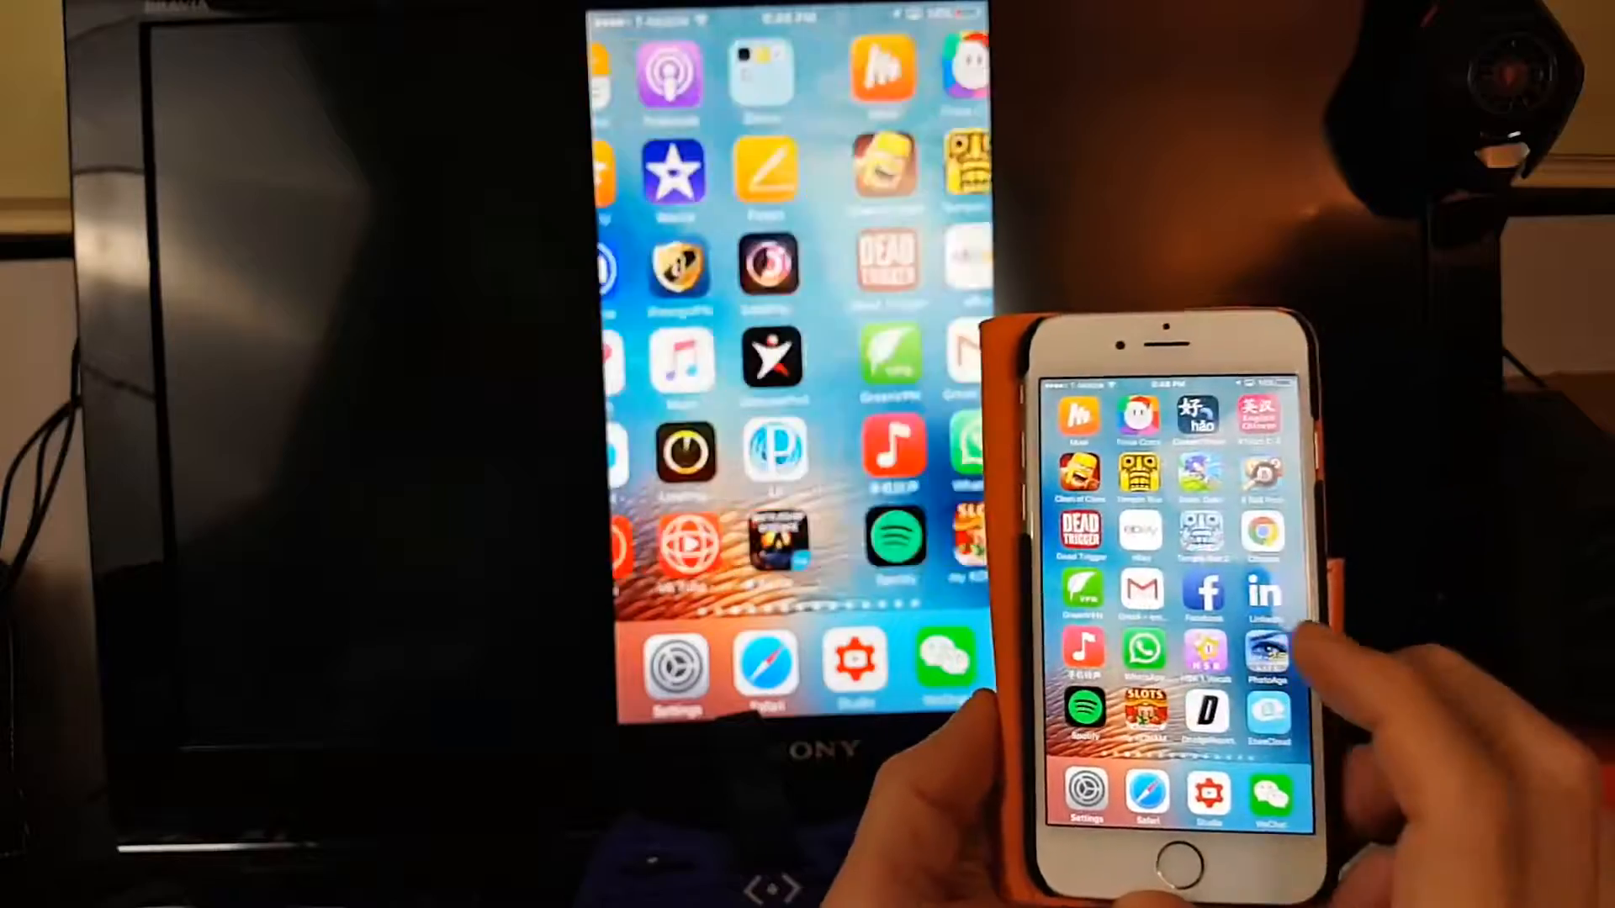